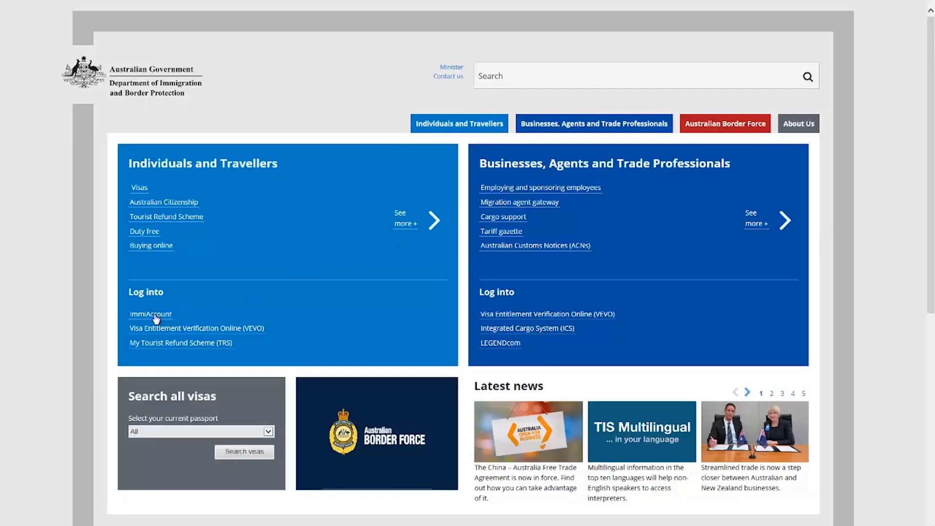
Log in to ImmiAccount with the username and password to list the visa applications.
click(151, 314)
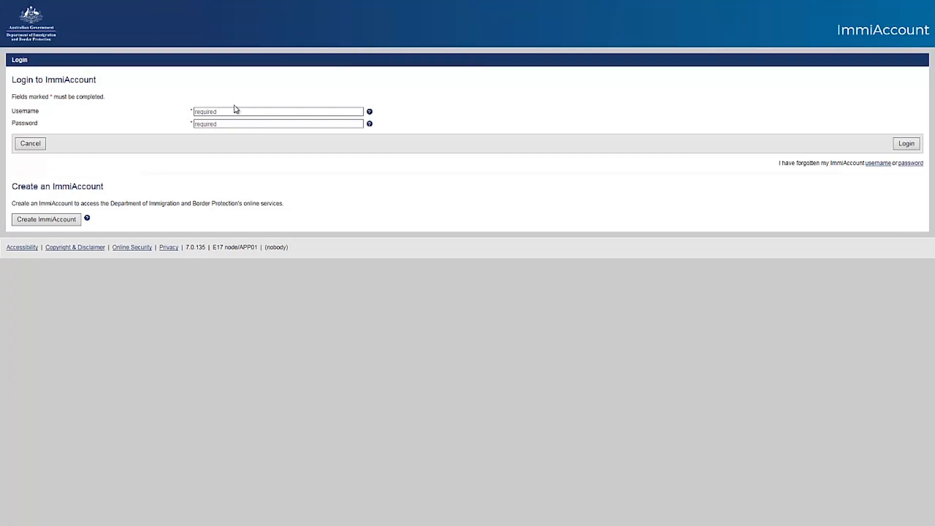
text(visadetails01)
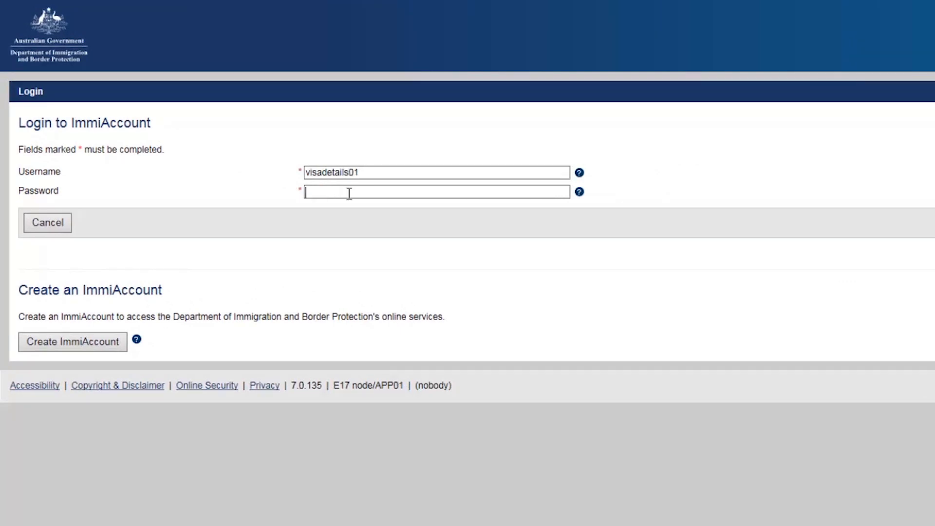
text(••••)
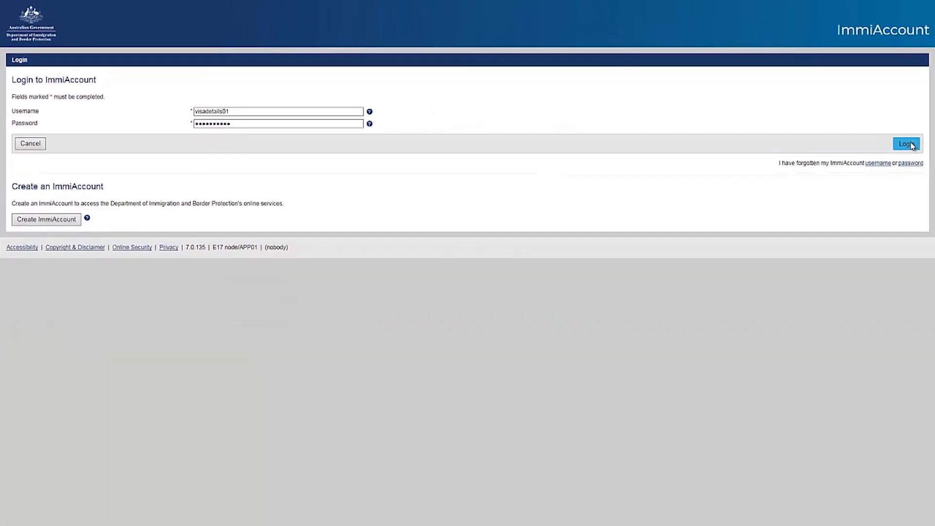
click(905, 143)
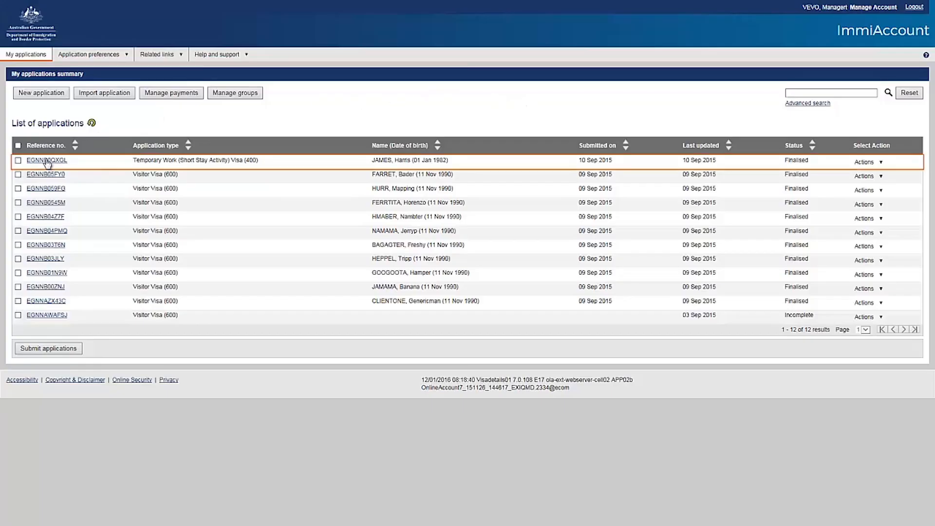
Open the Temporary Work application's mailbox and its IMMI Grant Notification PDF letter.
click(46, 159)
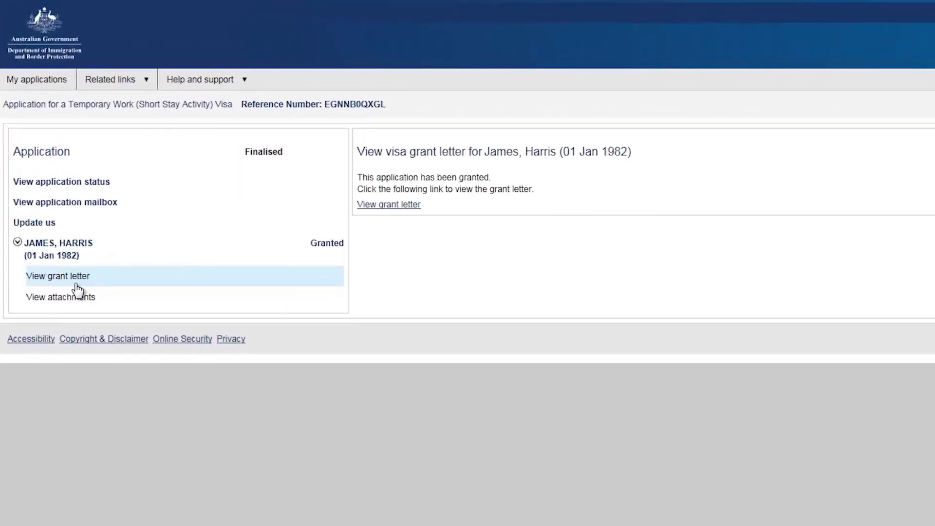
click(65, 201)
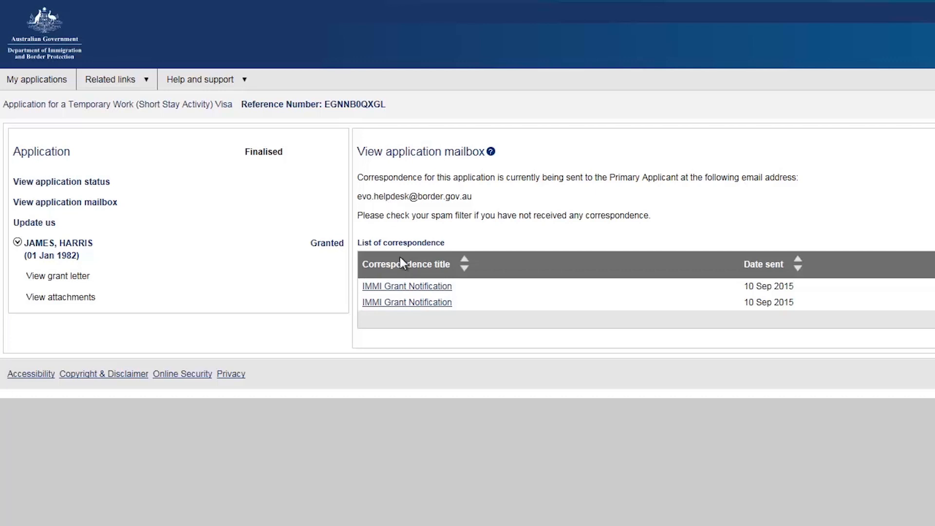
mouse_move(414, 309)
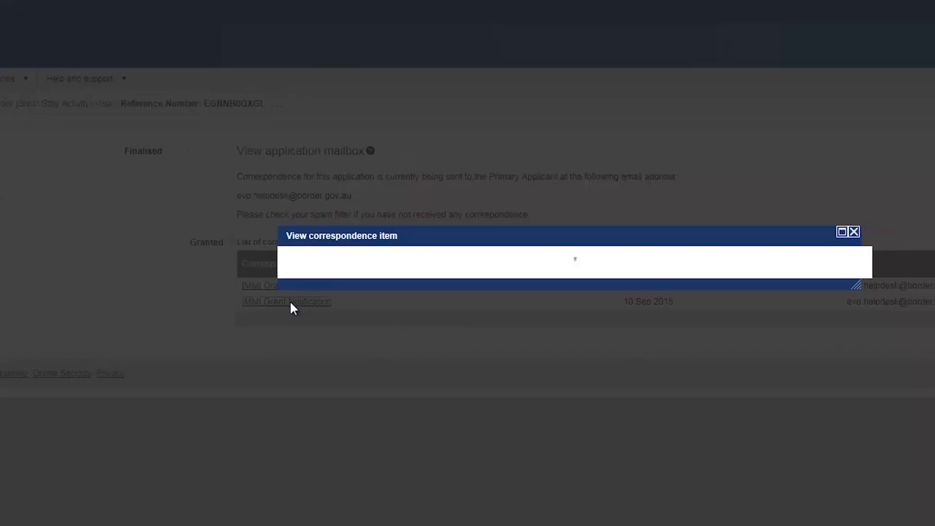
click(287, 301)
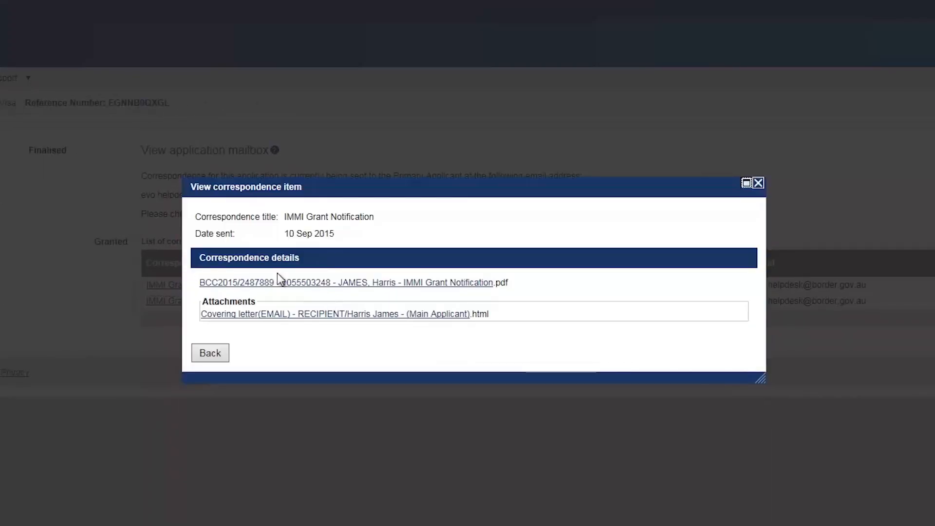
click(346, 282)
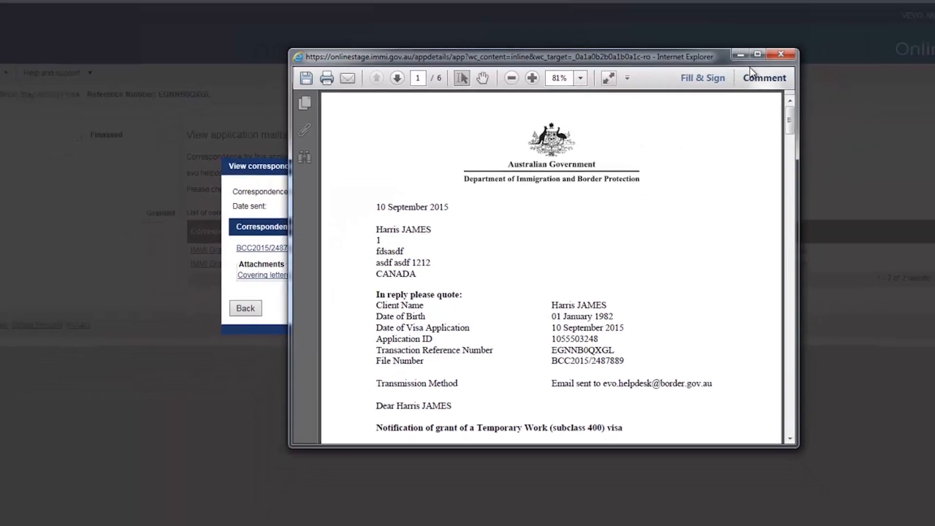
Maximize the grant letter, scroll to Grant Details, and select the Visa Grant Number.
click(756, 54)
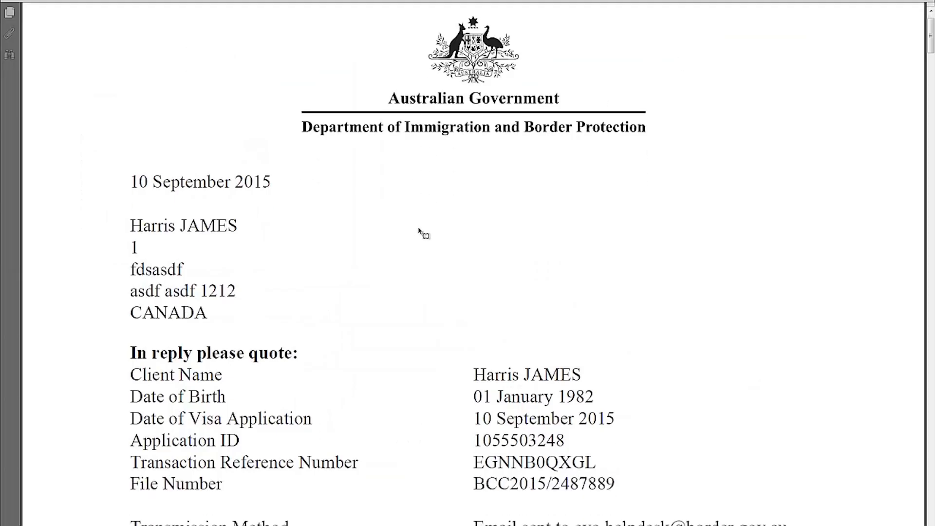
scroll(down, 3)
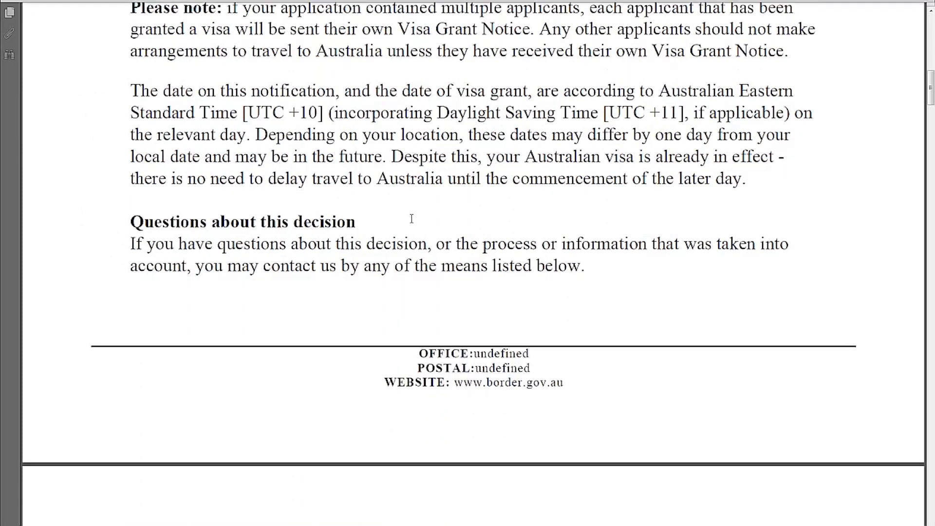
scroll(down, 3)
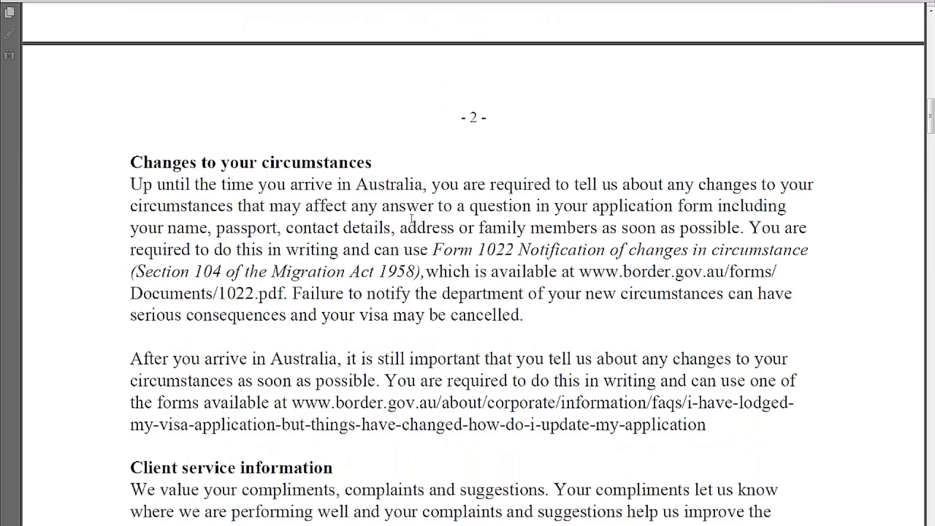
scroll(down, 3)
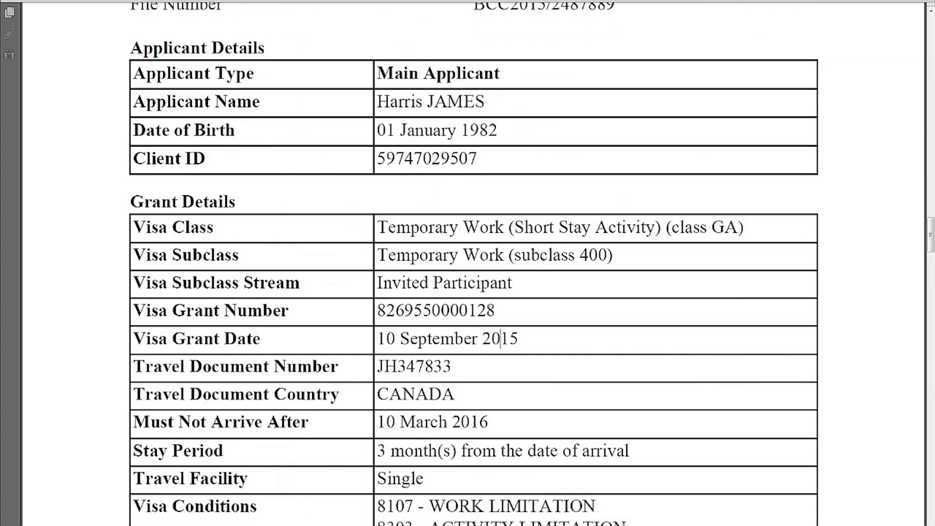
drag(384, 310, 495, 311)
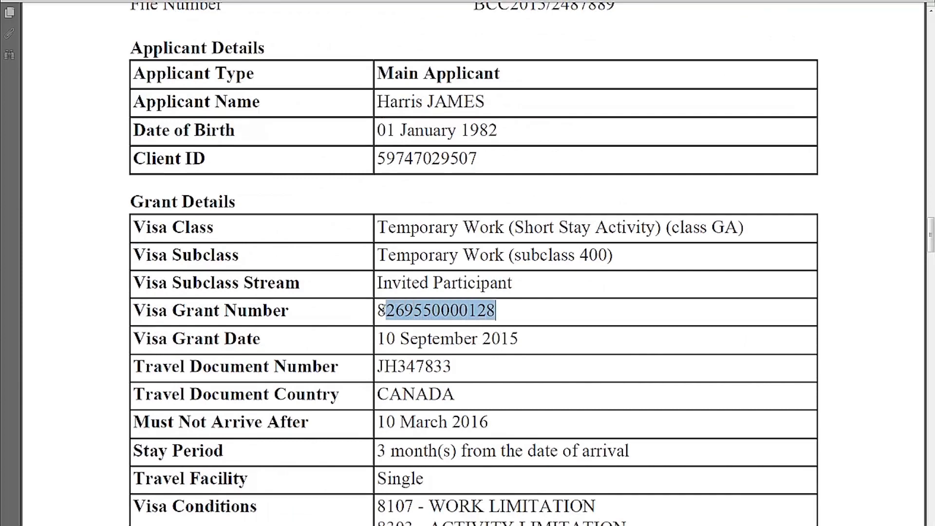